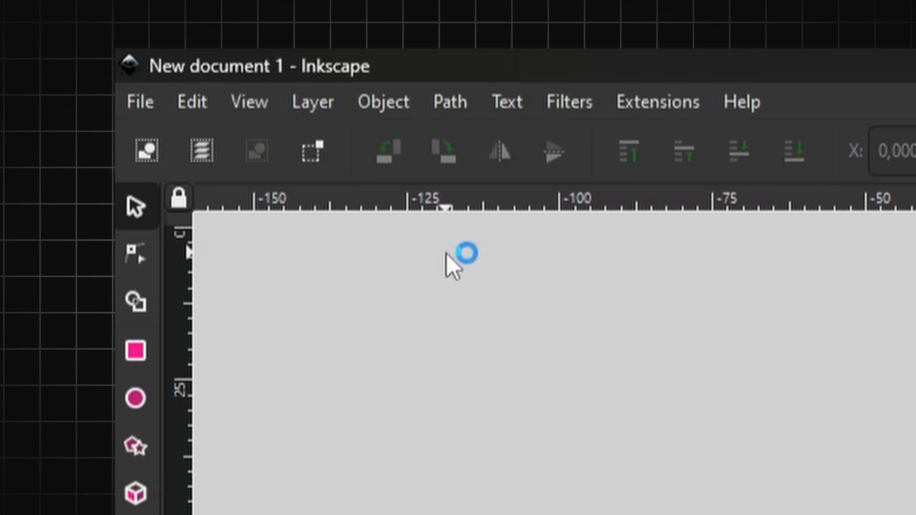
# Reach the export settings from the file options in Mecabricks.
pyautogui.moveTo(234, 66); pyautogui.dragTo(269, 119)
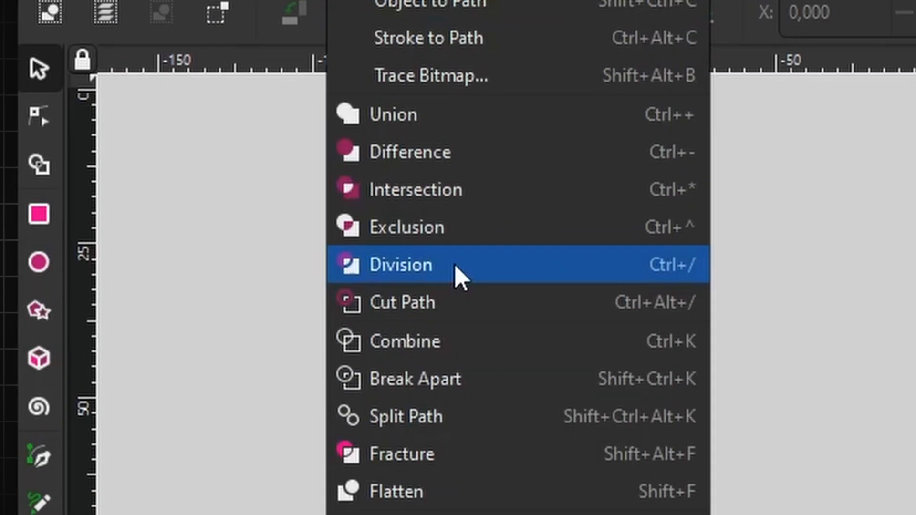
pyautogui.click(399, 264)
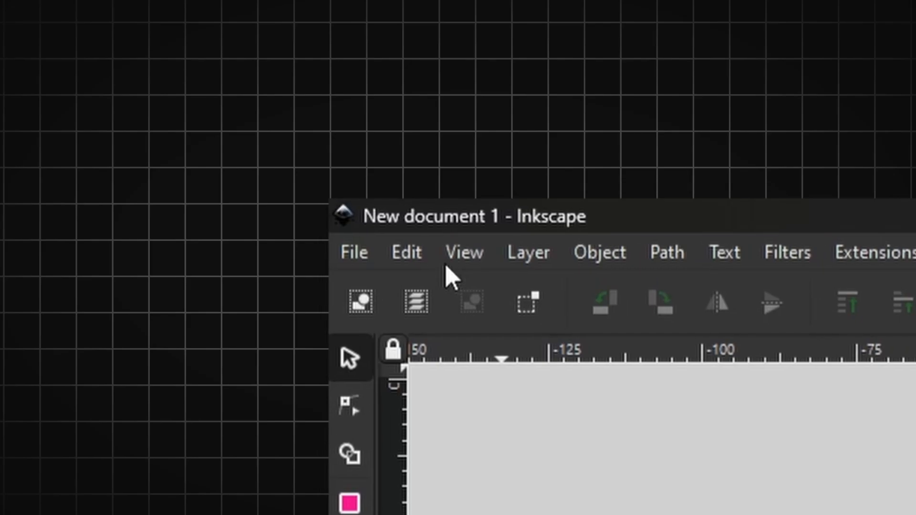
pyautogui.click(353, 251)
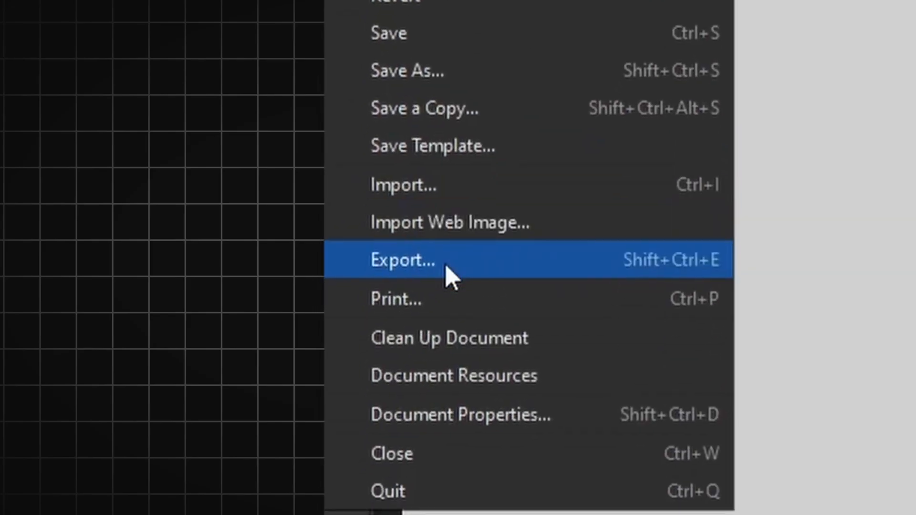
pyautogui.click(402, 259)
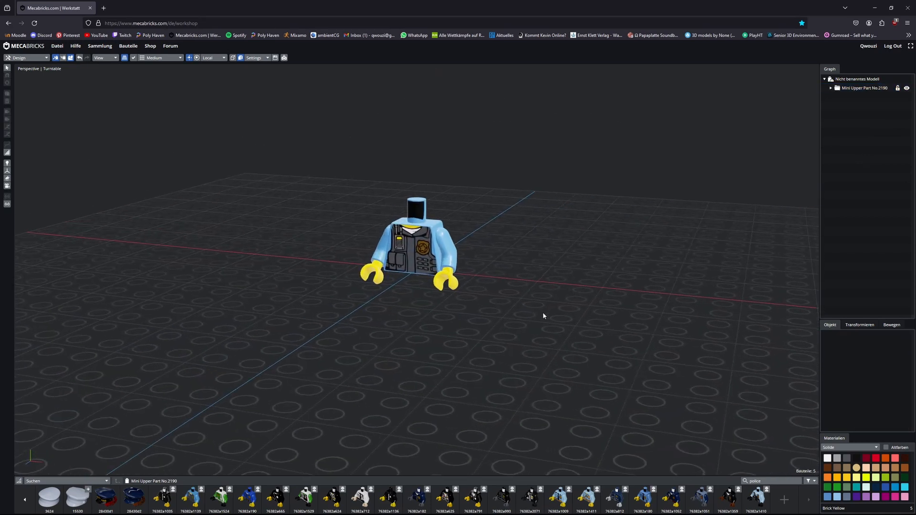
# Recolour the selected torso piece to Medium Lavender.
pyautogui.click(869, 496)
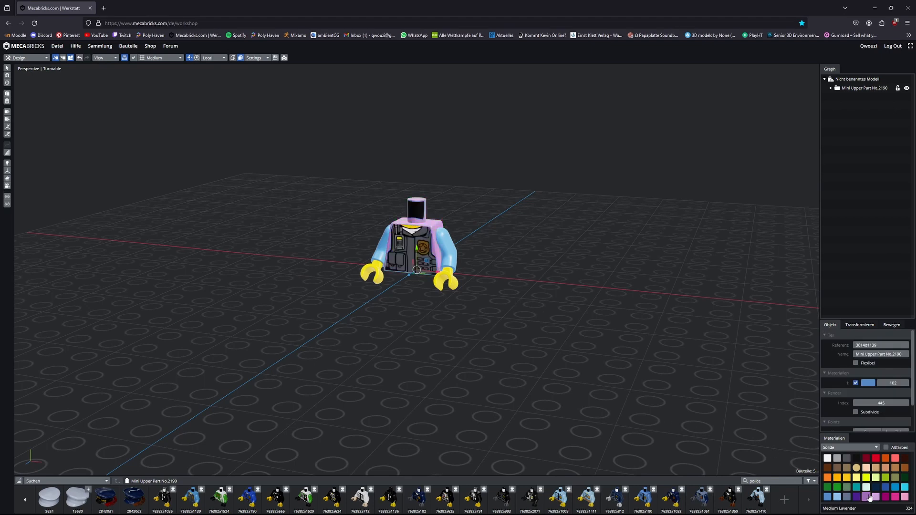
pyautogui.click(887, 492)
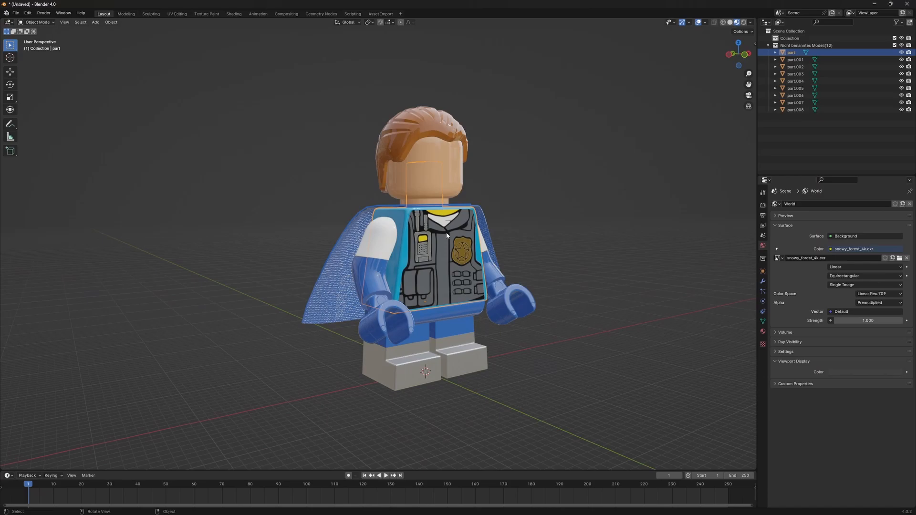
# Show the torso texture 3814d1139.png in Texture Paint with its Image menu.
pyautogui.click(206, 14)
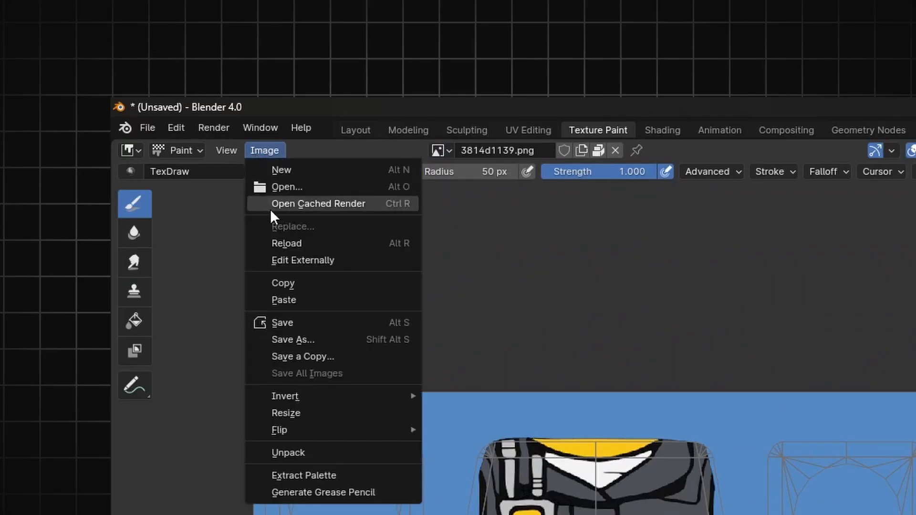
pyautogui.moveTo(292, 340)
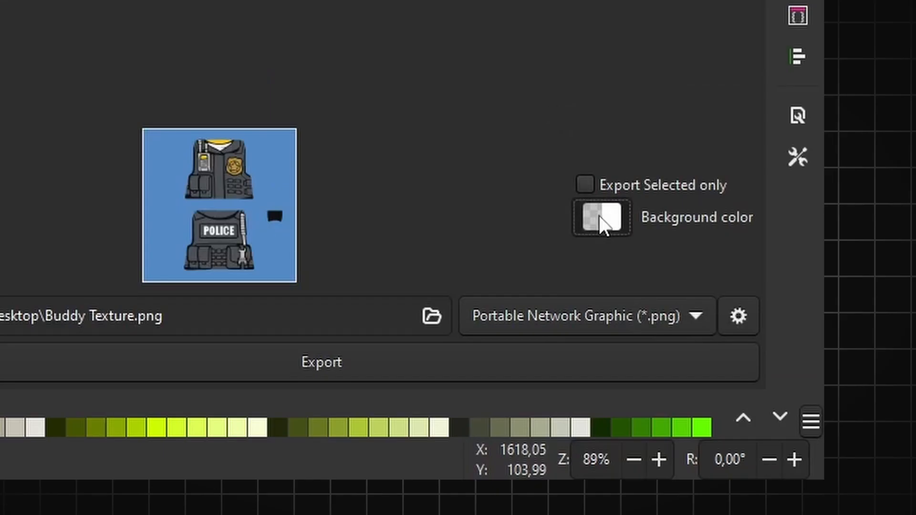
# Choose a background colour for the Buddy Texture.png export.
pyautogui.click(599, 218)
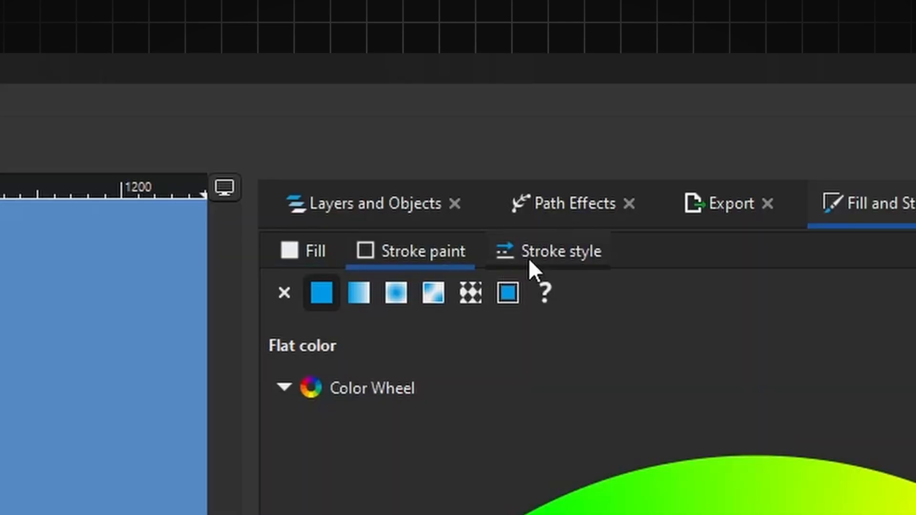
# Raise the shape's stroke width in Stroke style up to 3.1 mm.
pyautogui.click(559, 251)
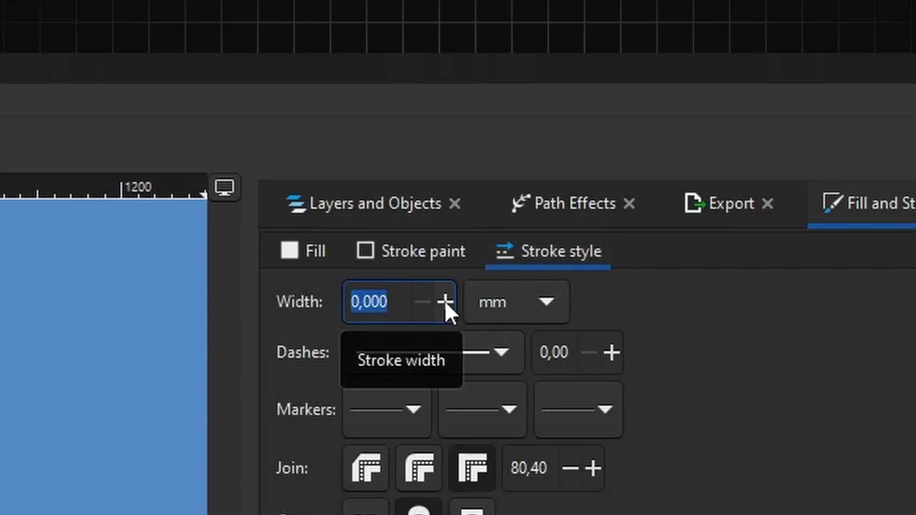
pyautogui.click(445, 302)
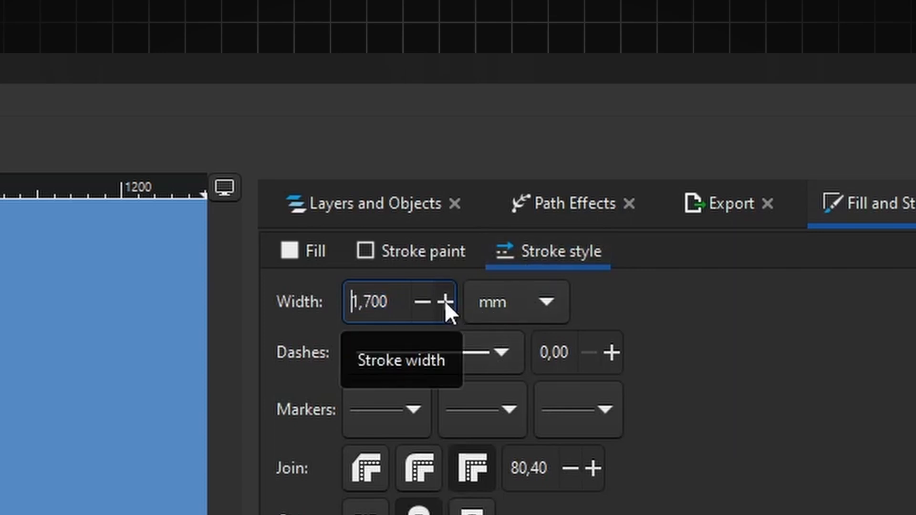
pyautogui.click(446, 302)
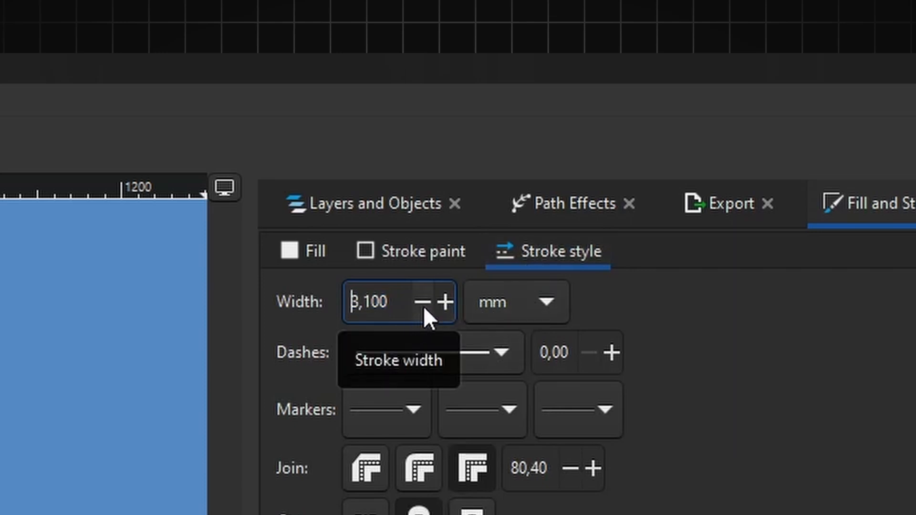